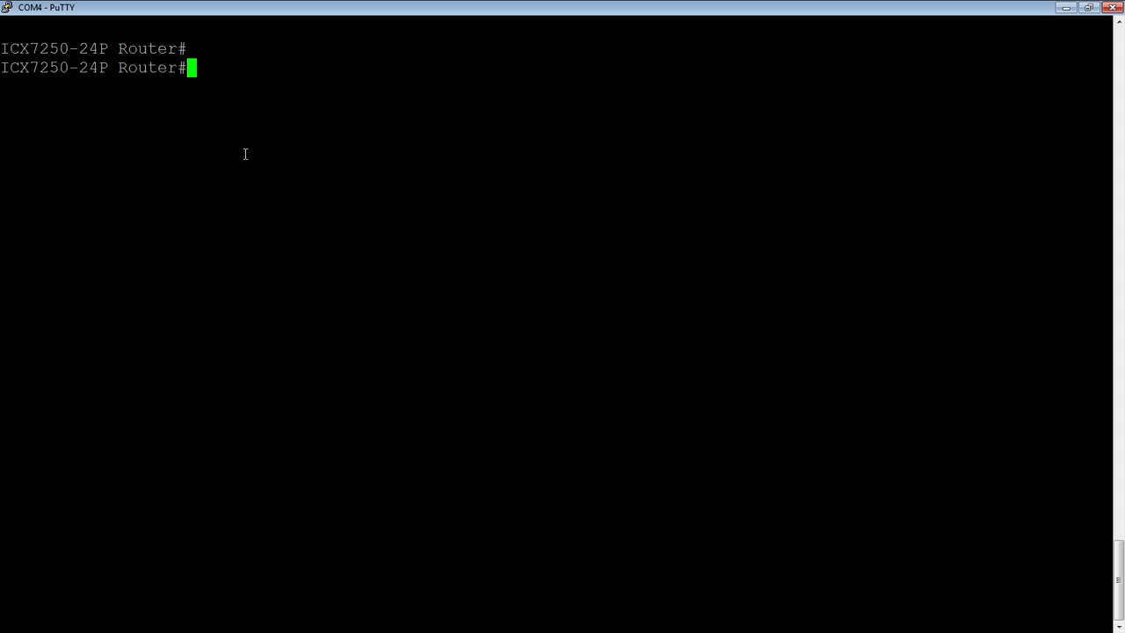
Enter configuration mode with 'config t' and make ethernet 1/1/2 the mirror port
type("config t")
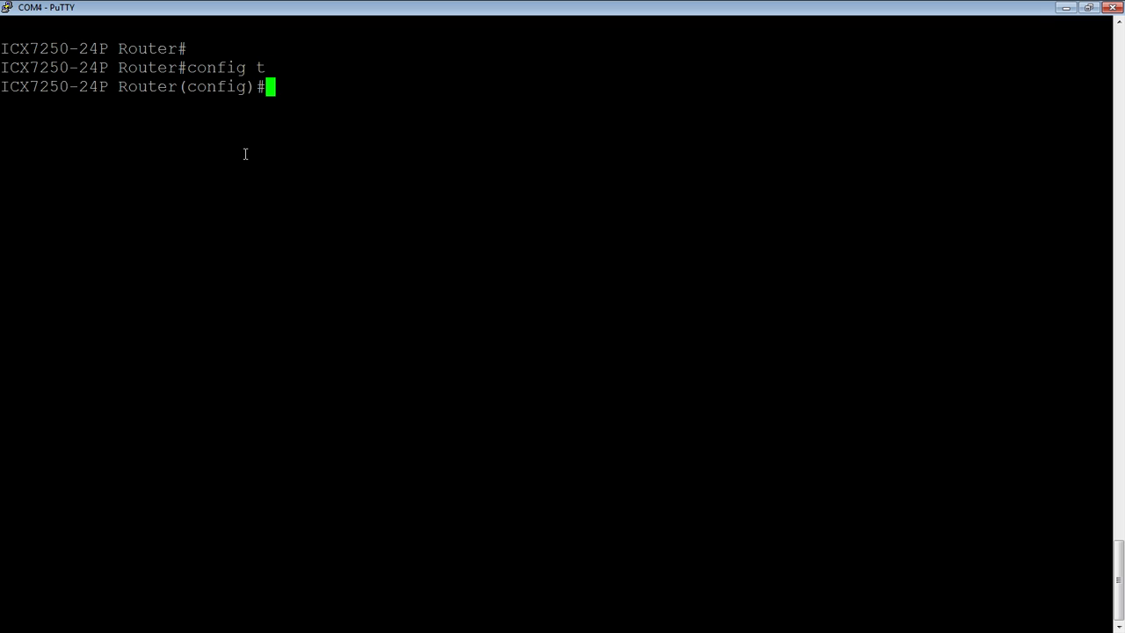
type("mirror")
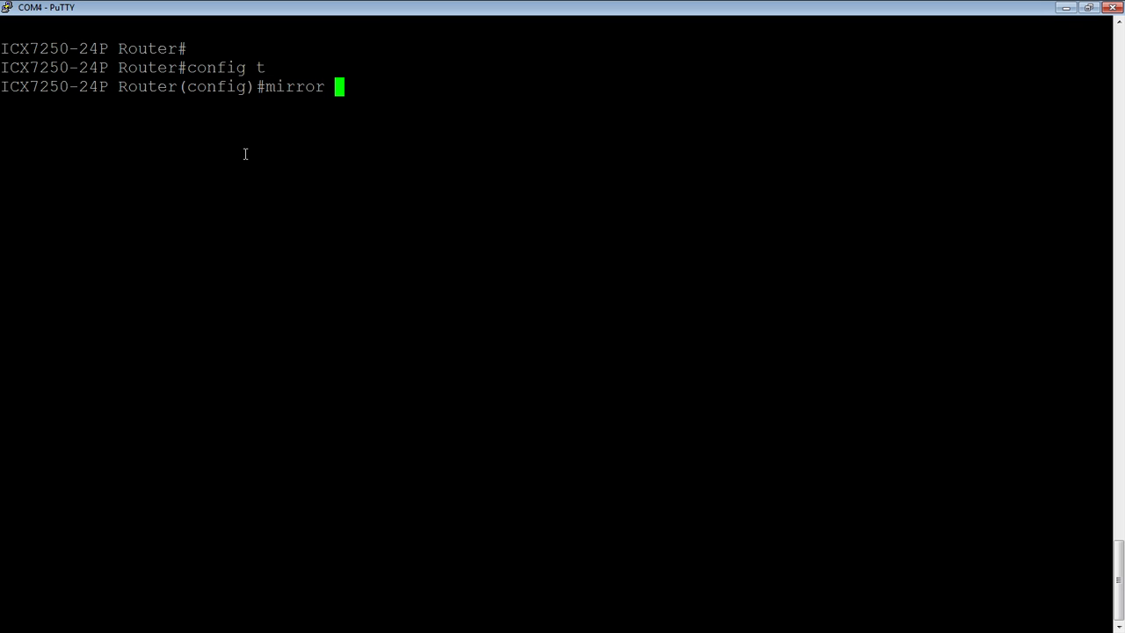
type("e")
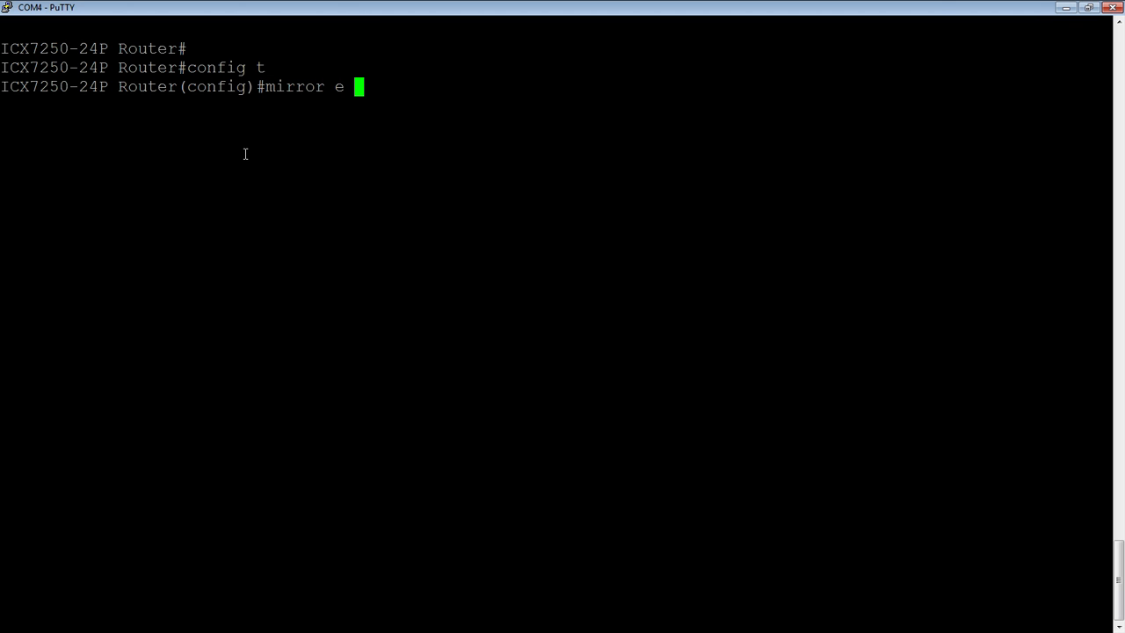
type("1/1/2")
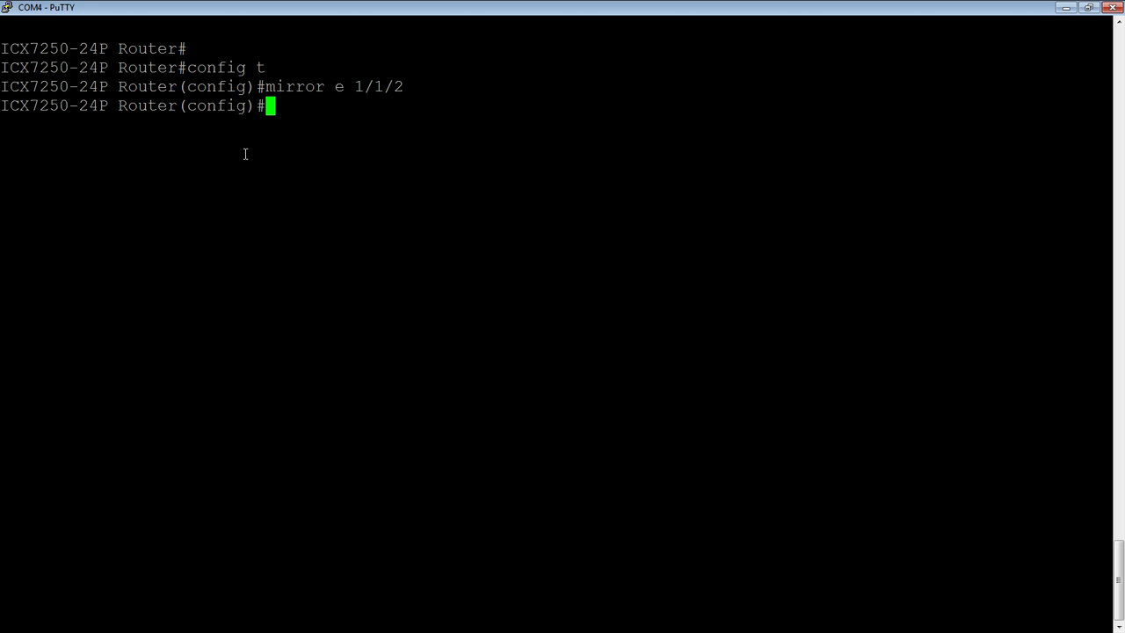
type("acc")
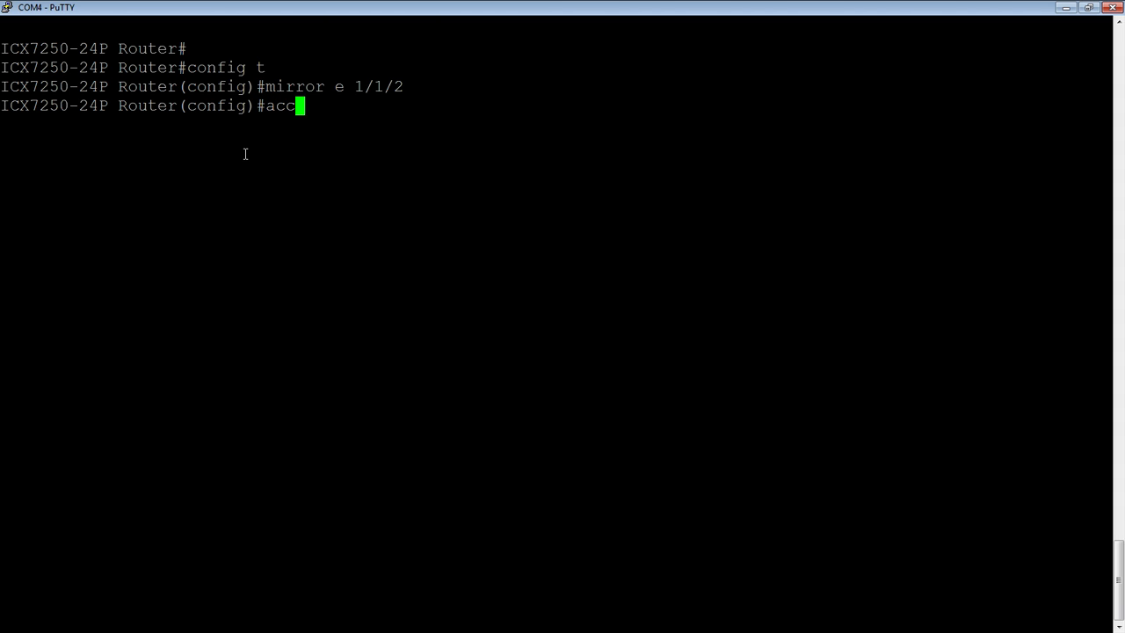
Add an ACL 100 entry permitting OSPF from any to any, with mirroring
type("ess-list?")
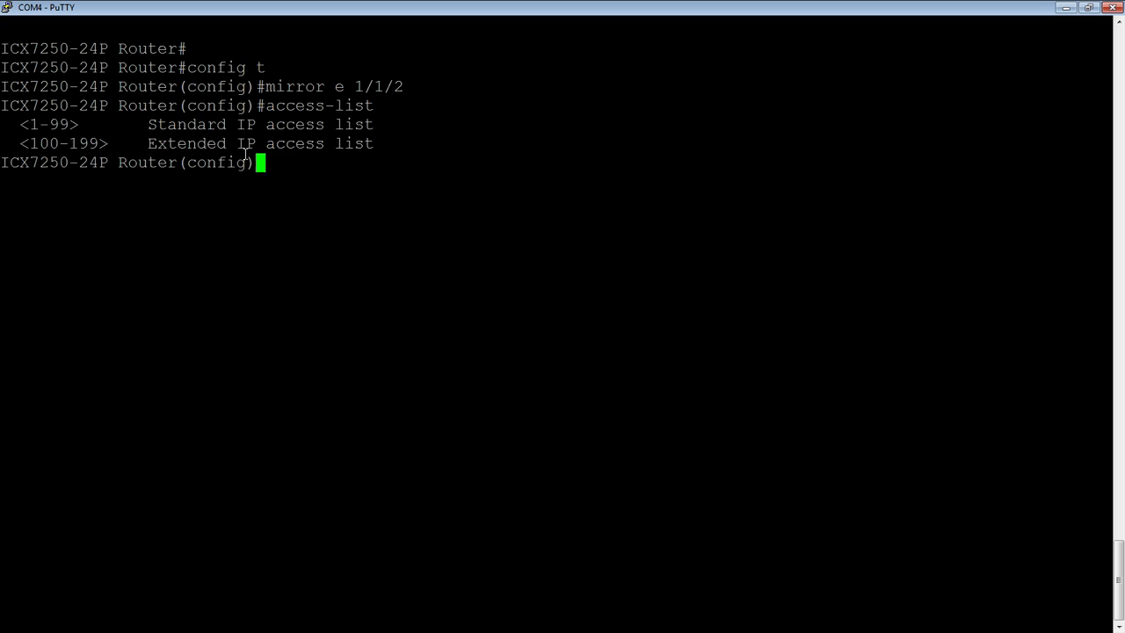
type("access-list")
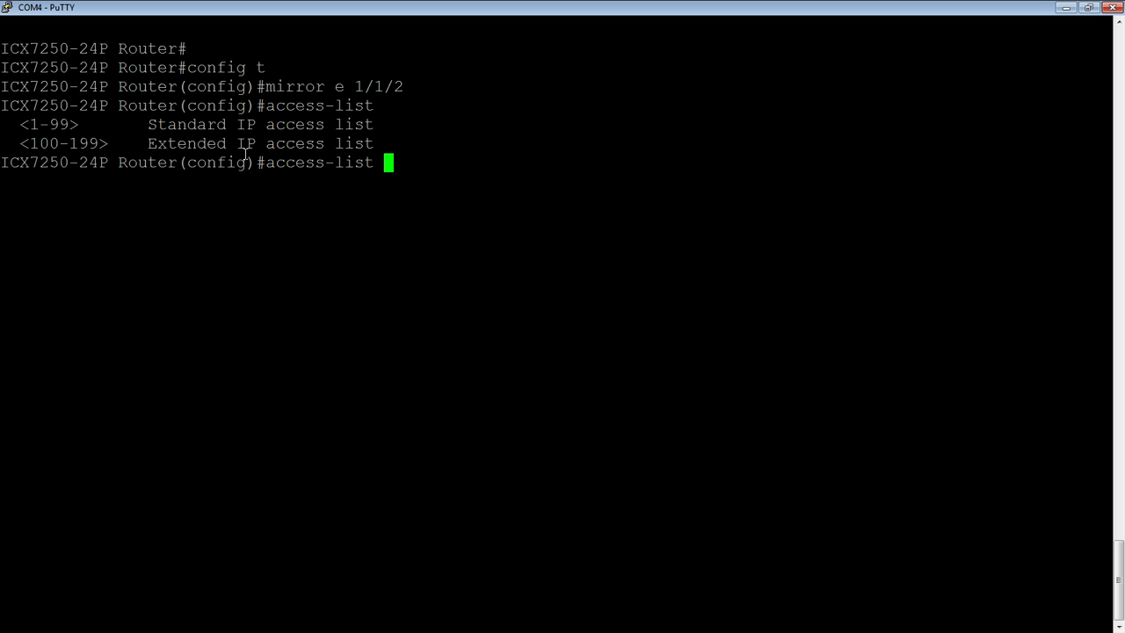
type("100")
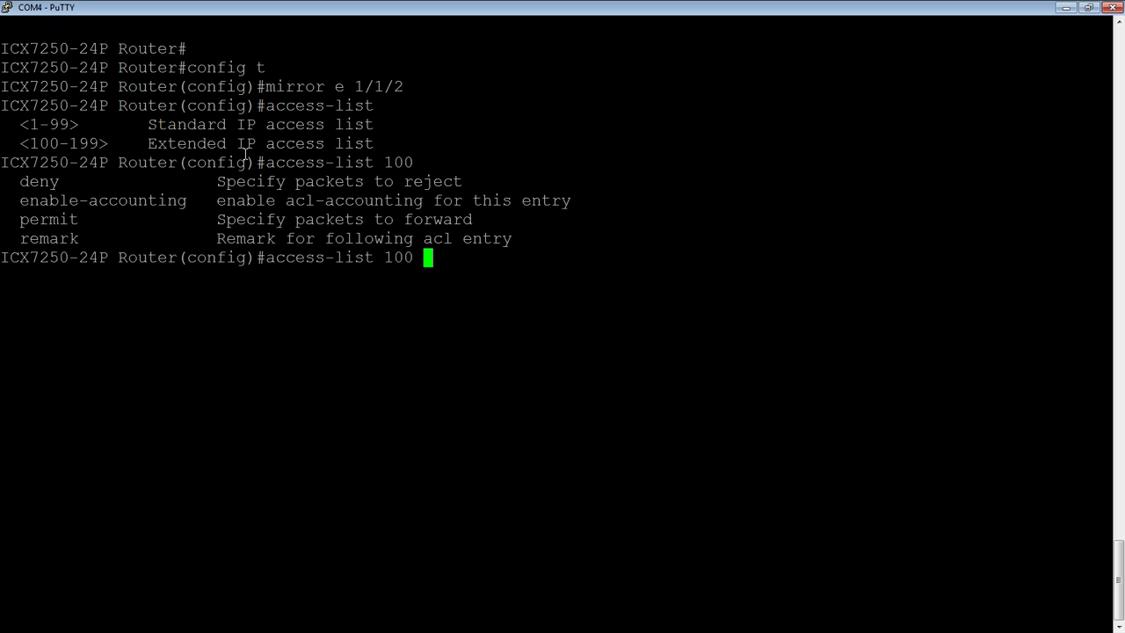
type("permit")
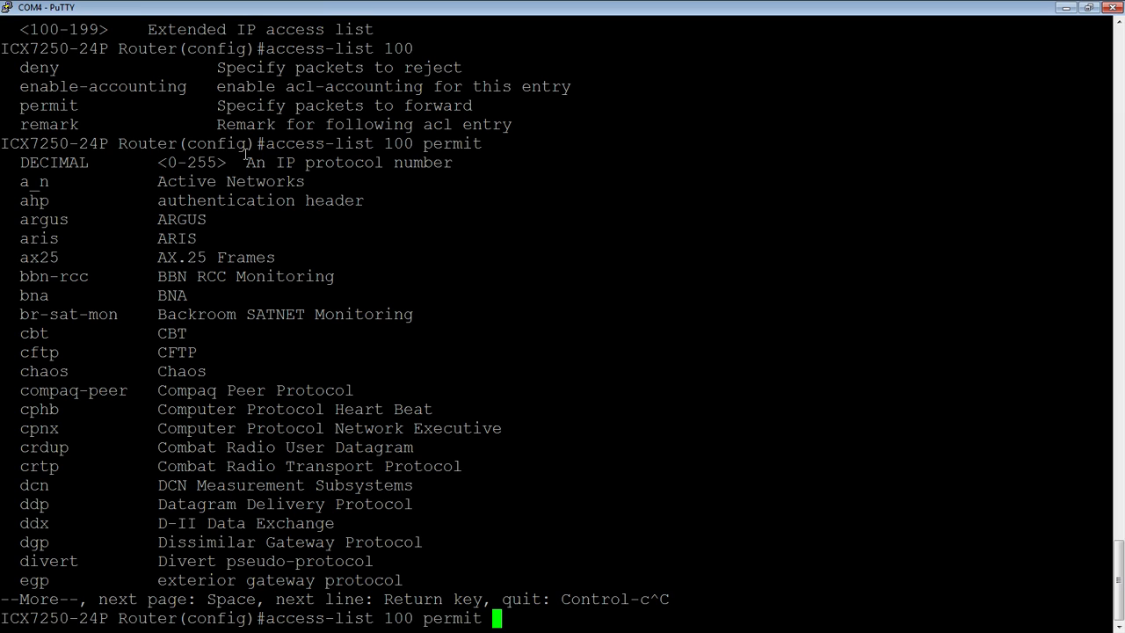
type("ospf")
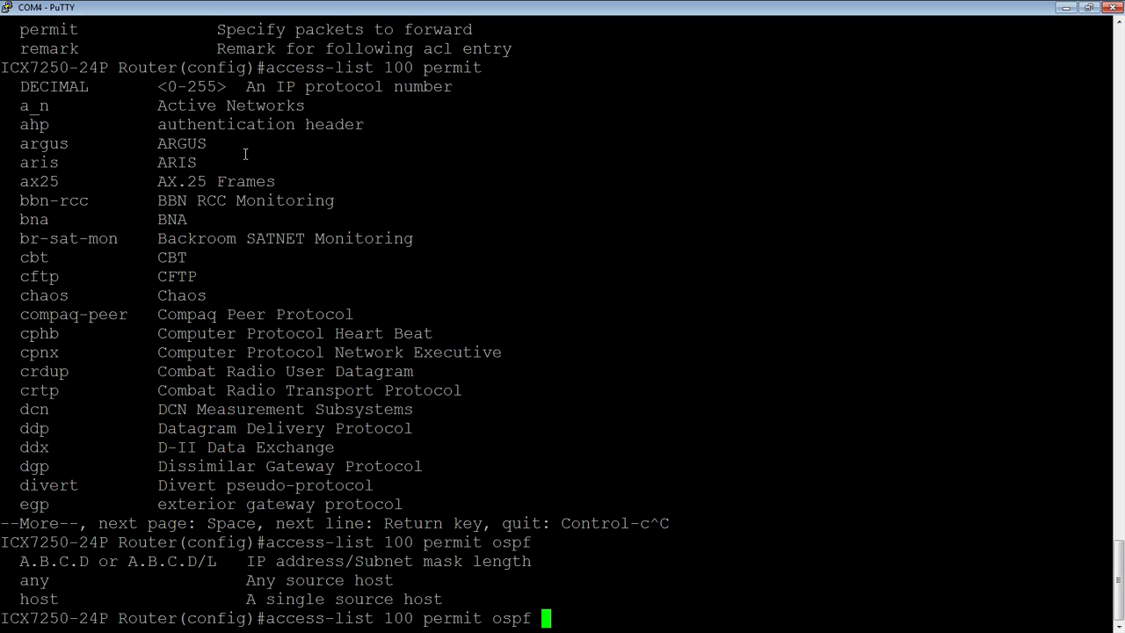
type("any")
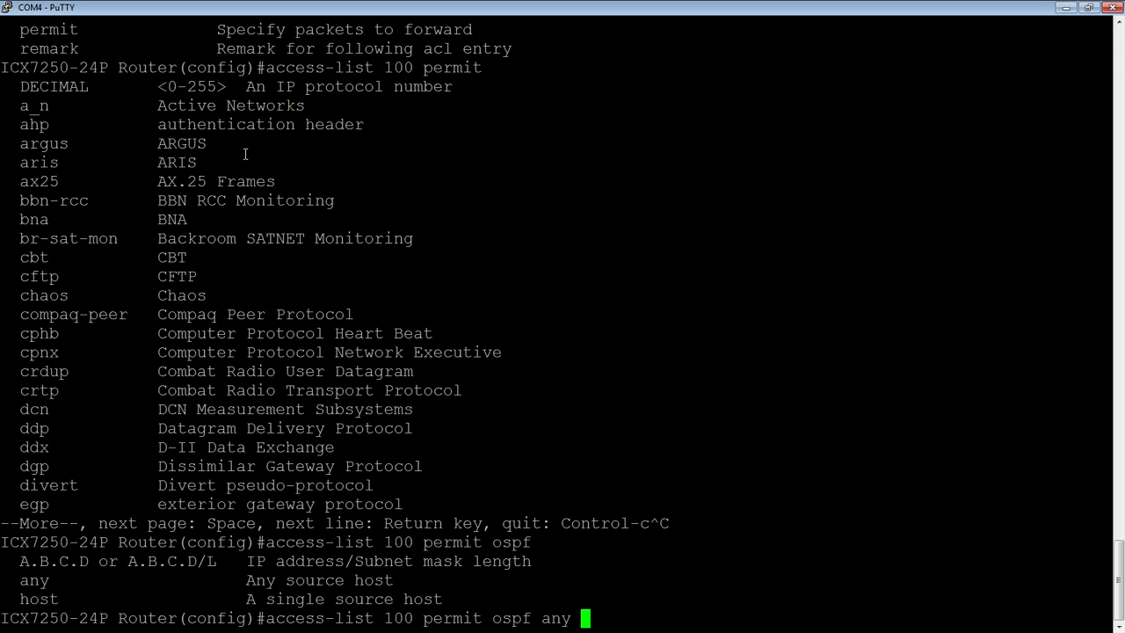
type("any")
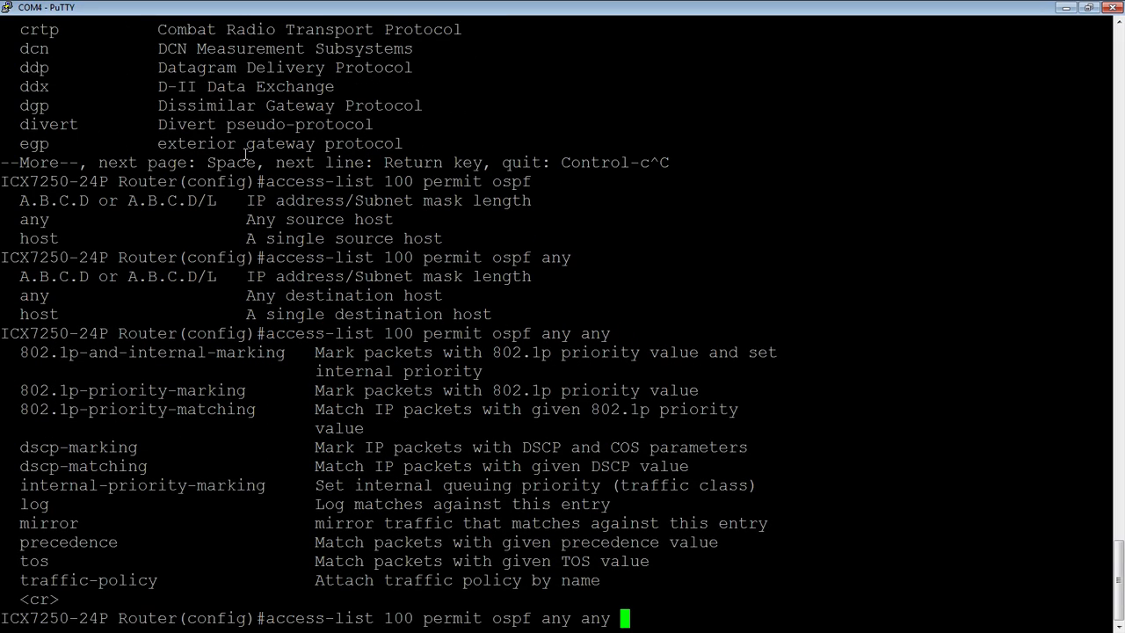
type("mirror")
type("a")
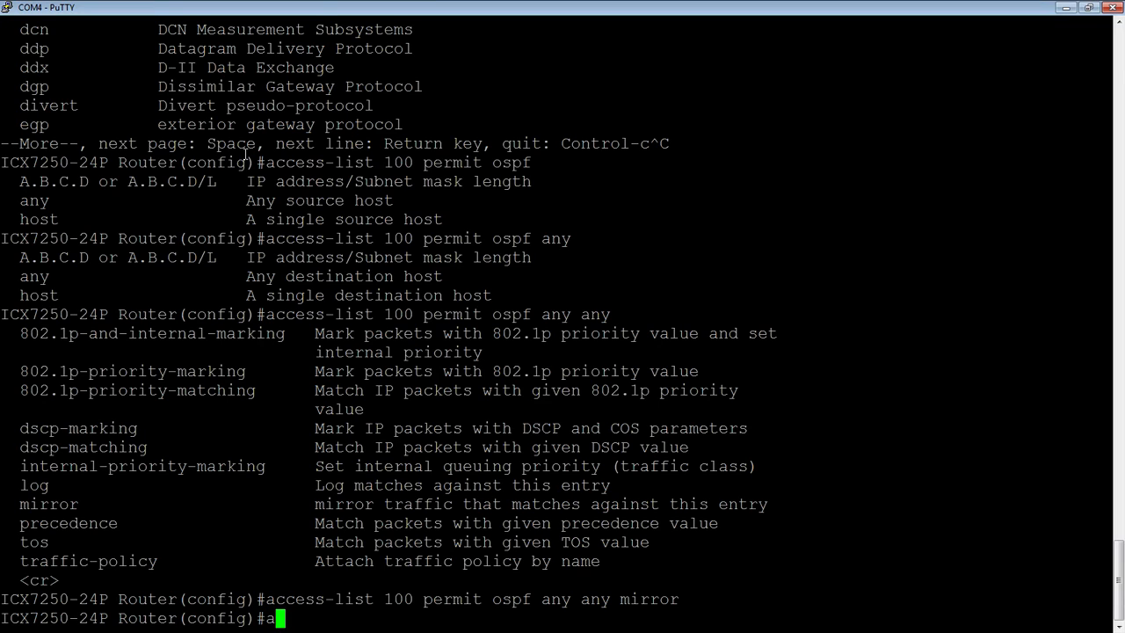
Add an ACL 100 entry permitting all other IP traffic, any to any
type("ccess-l")
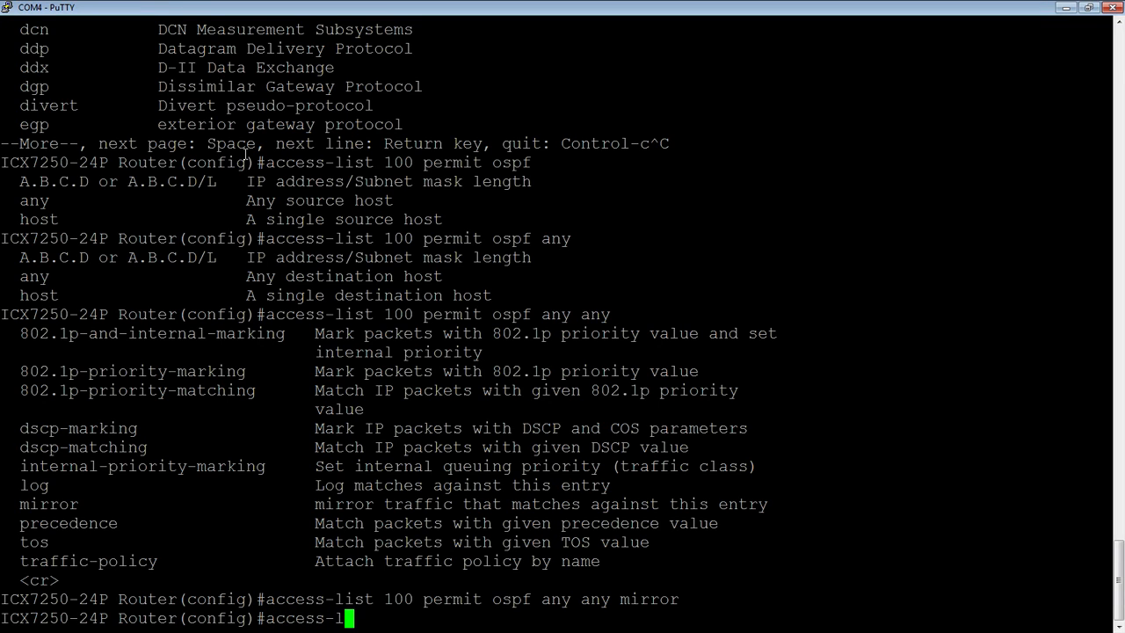
type("ist")
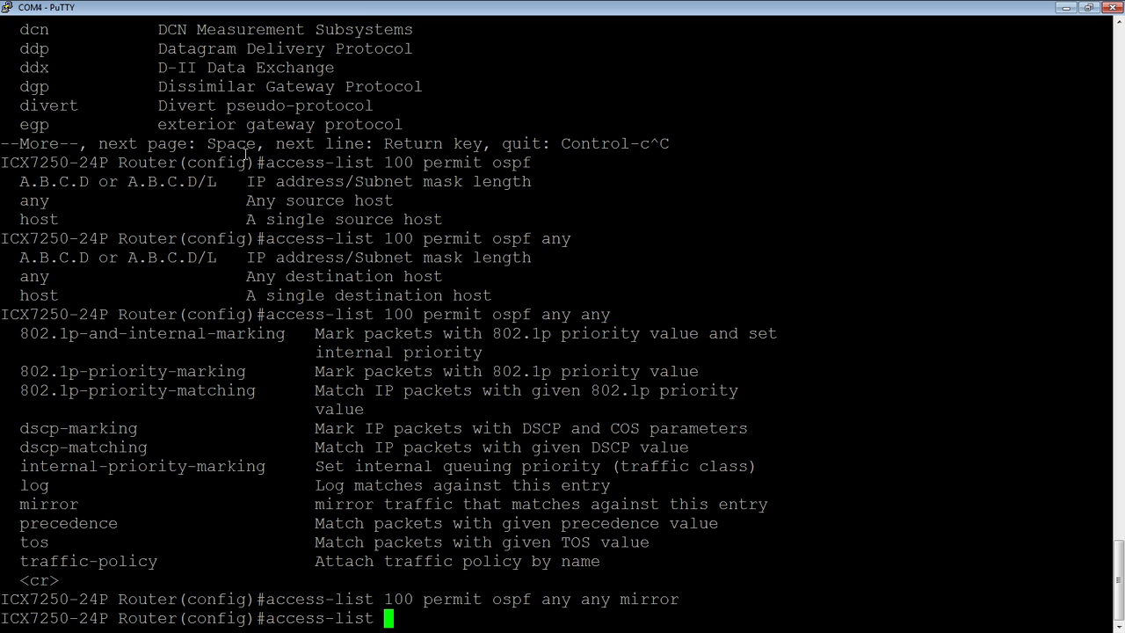
type("100")
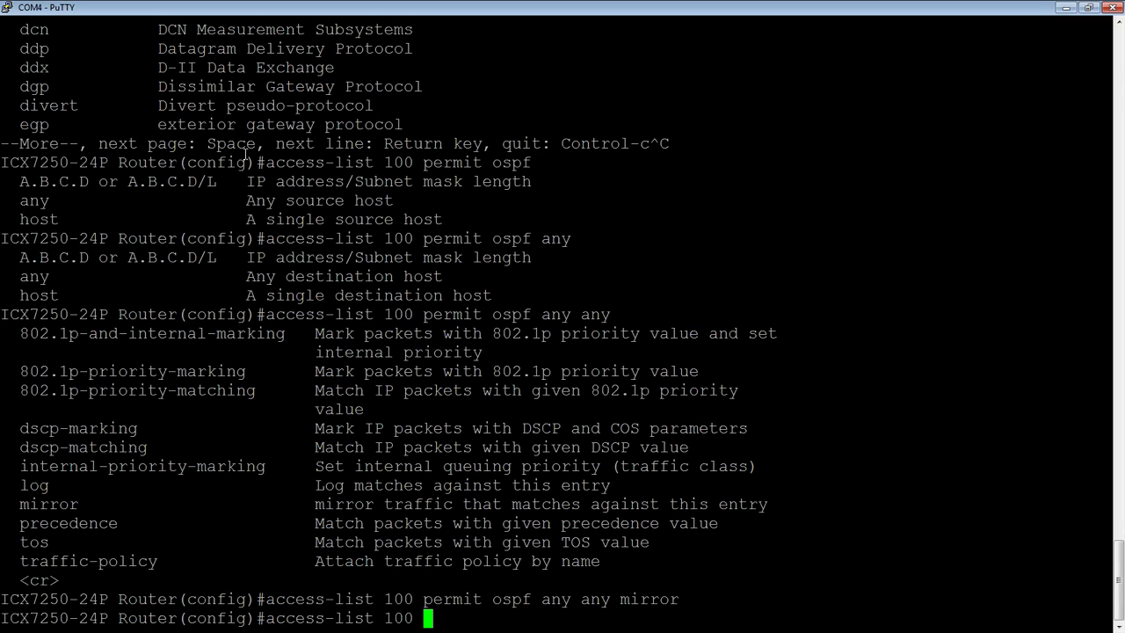
type("permit")
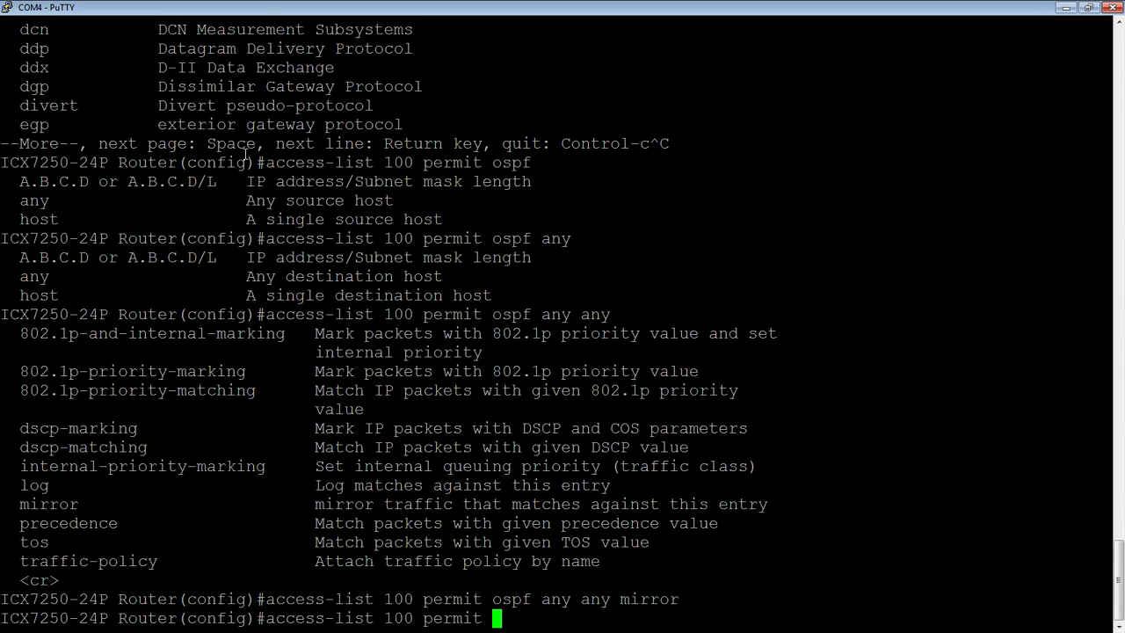
type("ip any any")
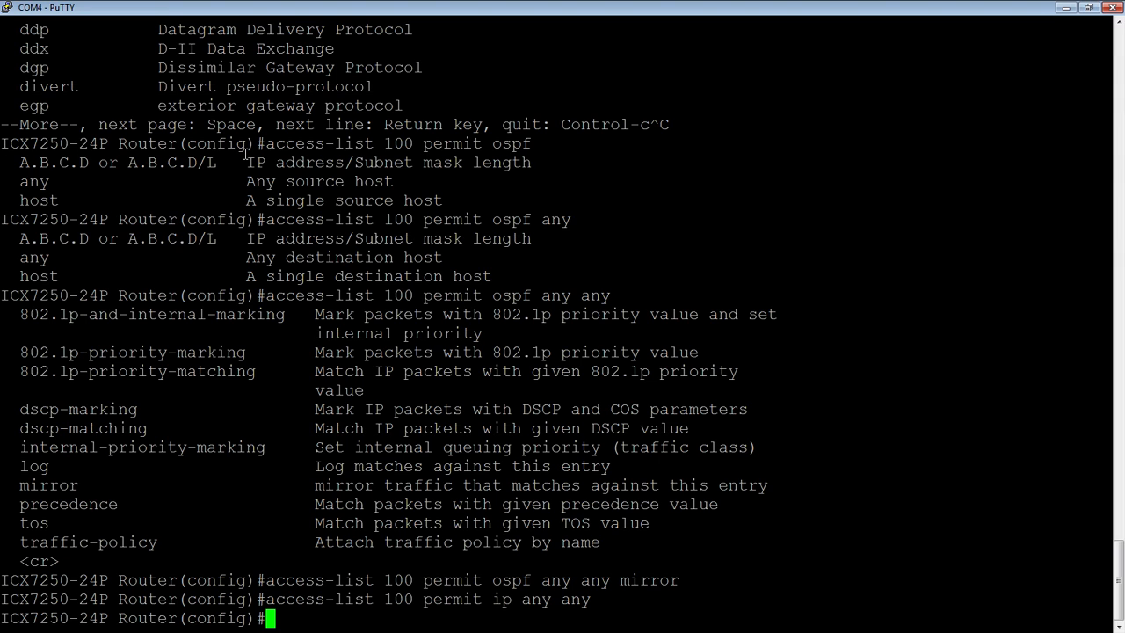
On interface ethernet 1/2/2, apply ACL 100 inbound with 'ip access-group 100 in'
type("int e 1/2/2")
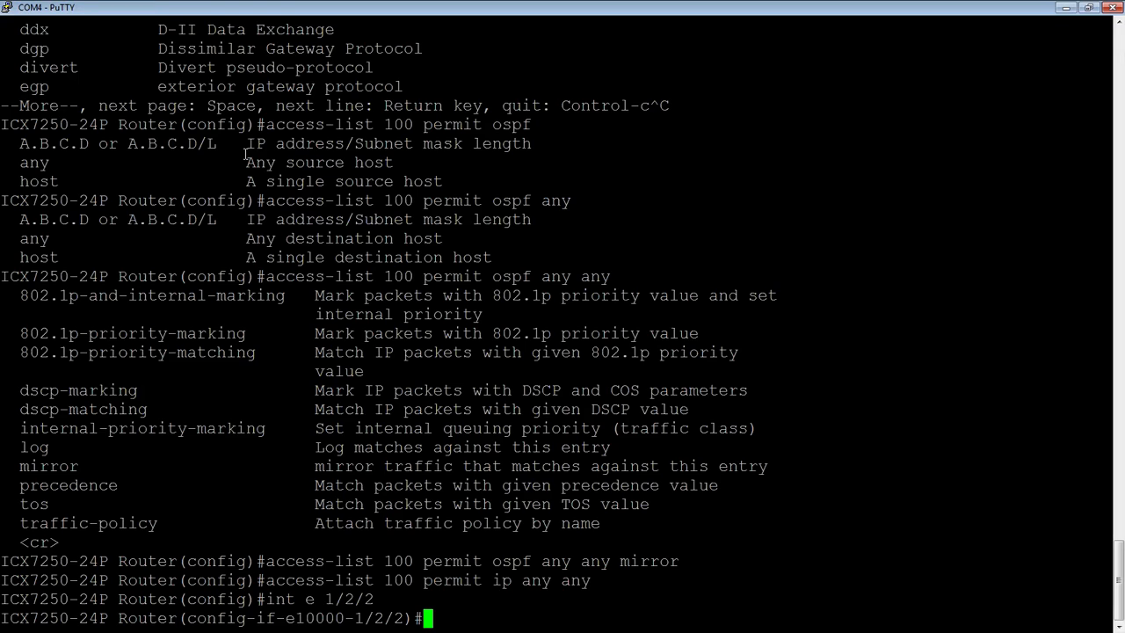
type("ip a")
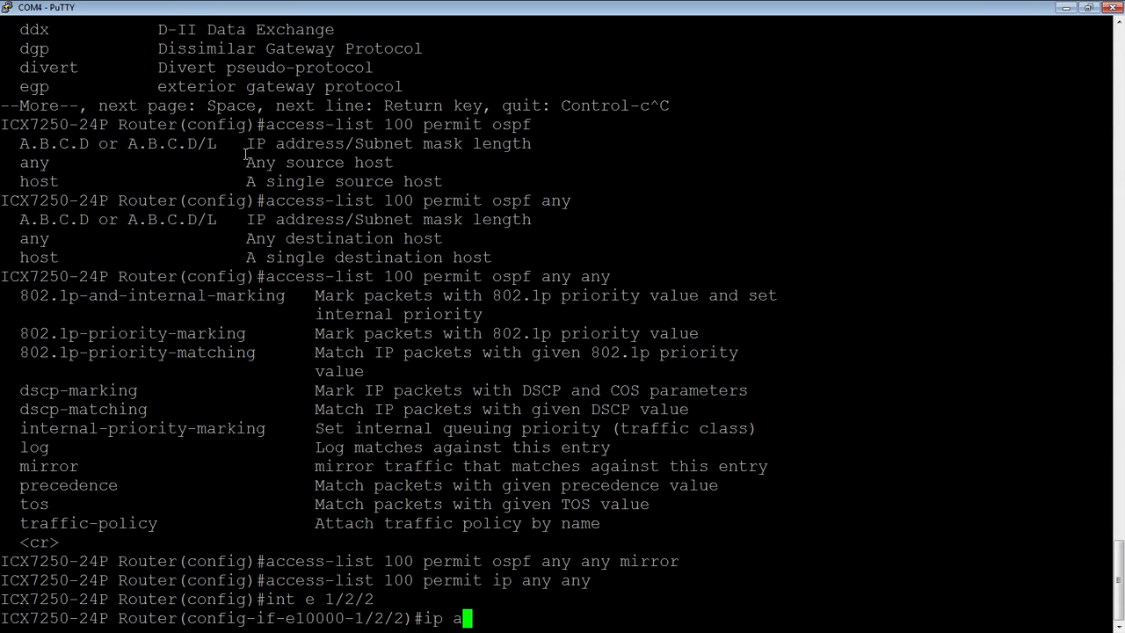
type("ccess-g")
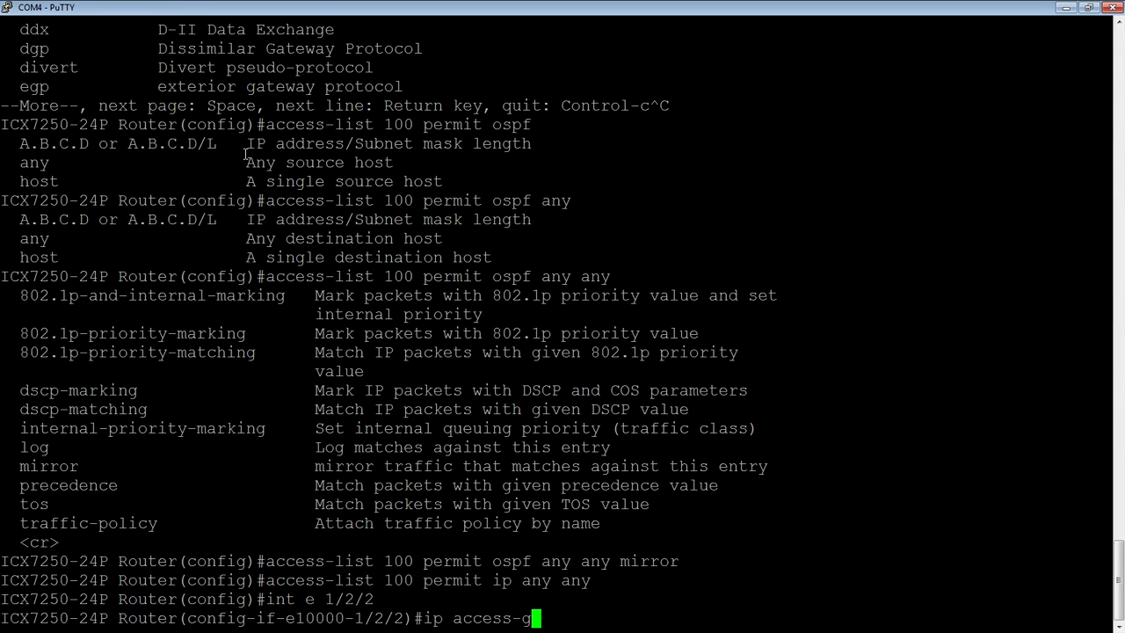
type("roup 100 in")
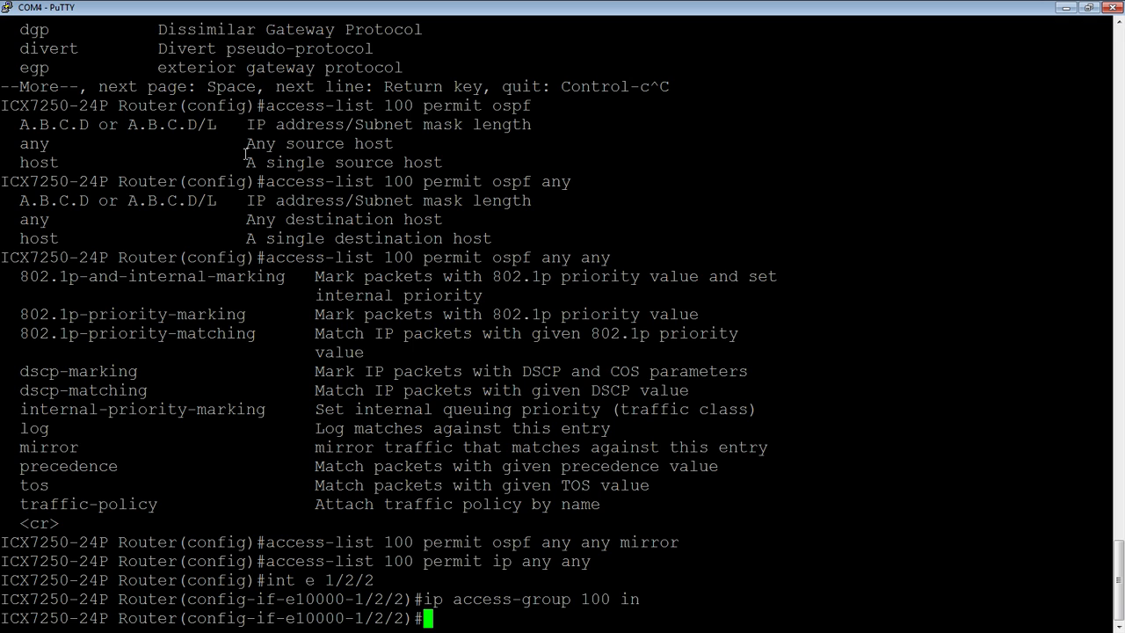
Set 'acl-mirror-port e 1/1/2' on interface 1/2/2
type("ac")
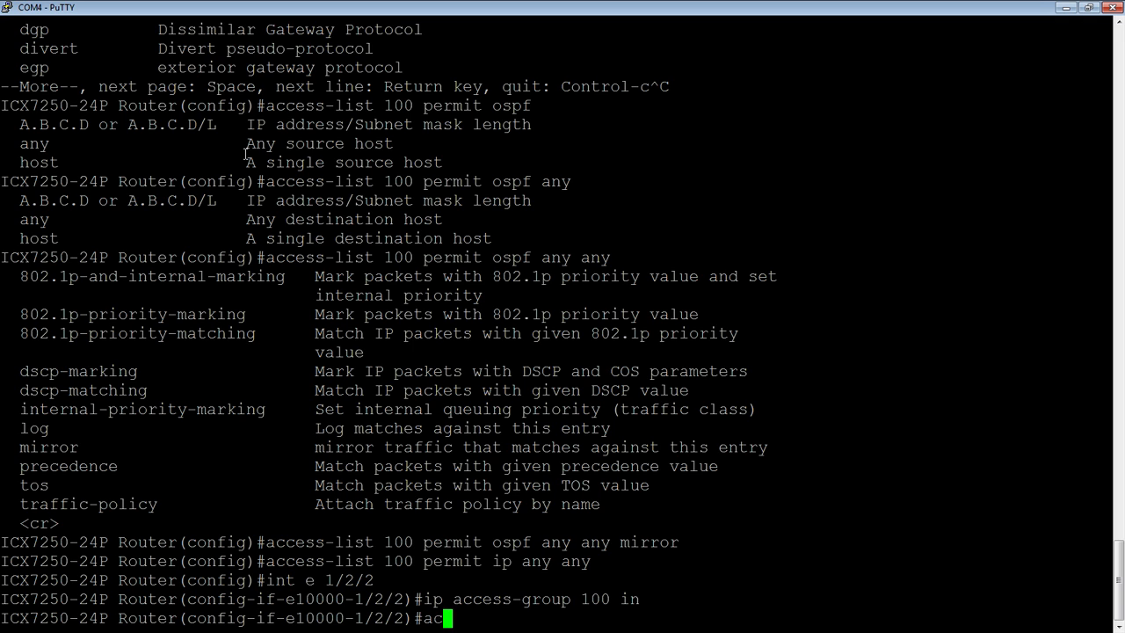
type("l-mir")
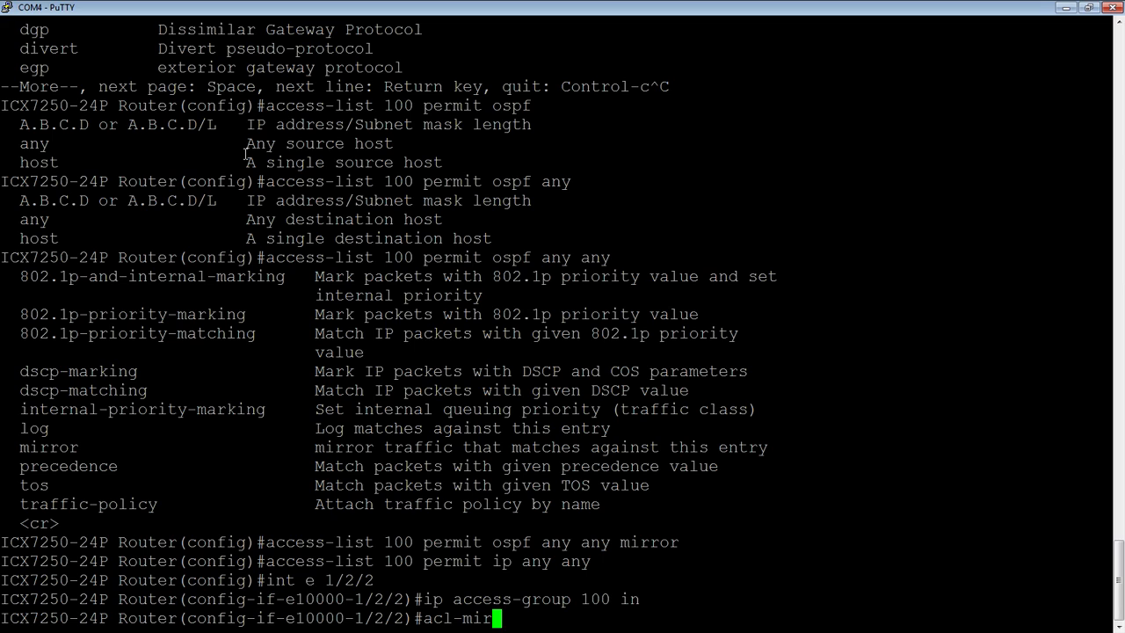
type("ror")
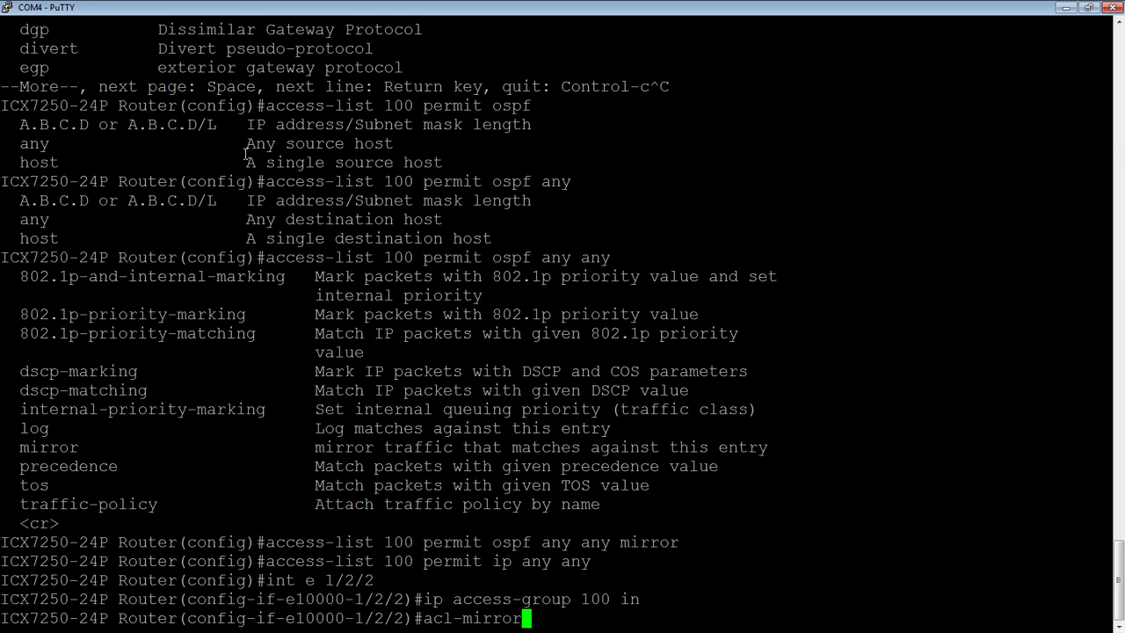
type("-port")
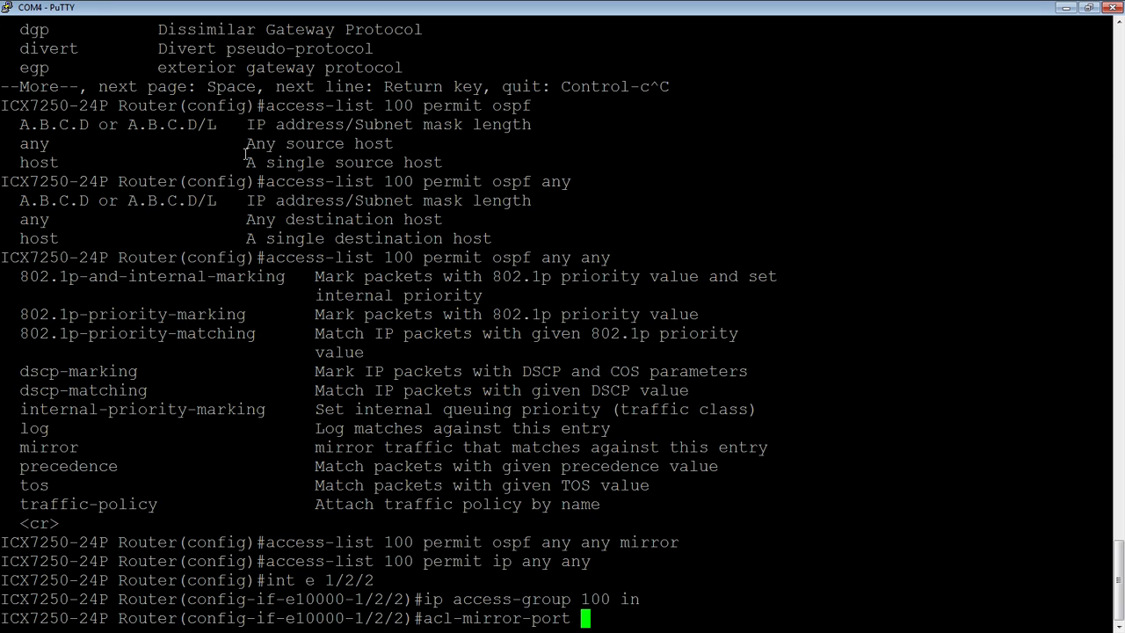
type("e")
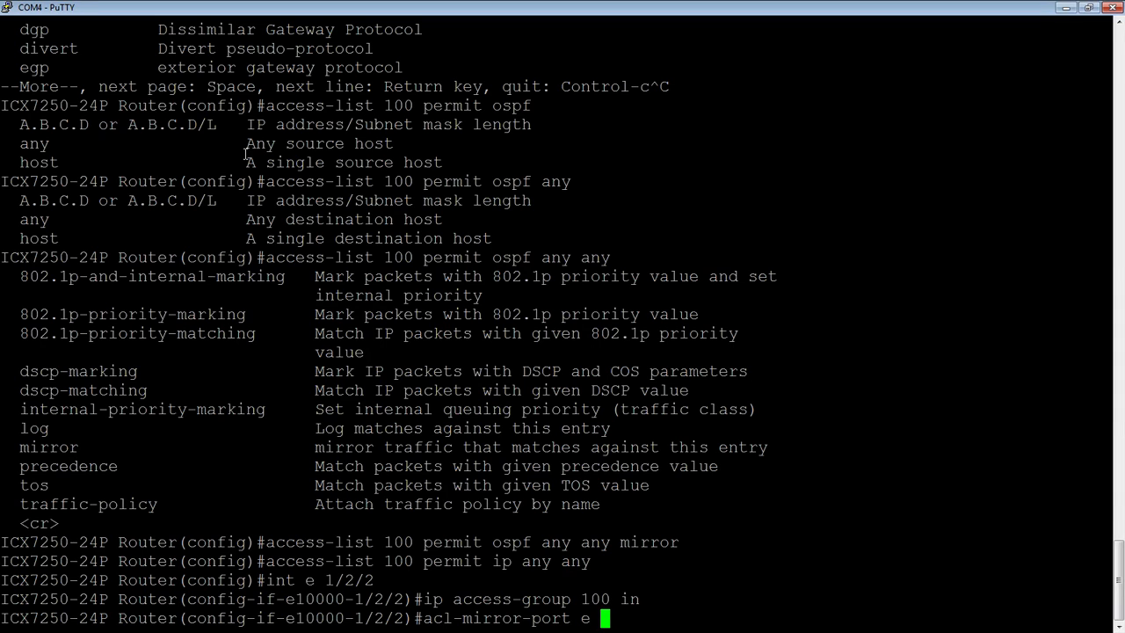
type("1/1/2")
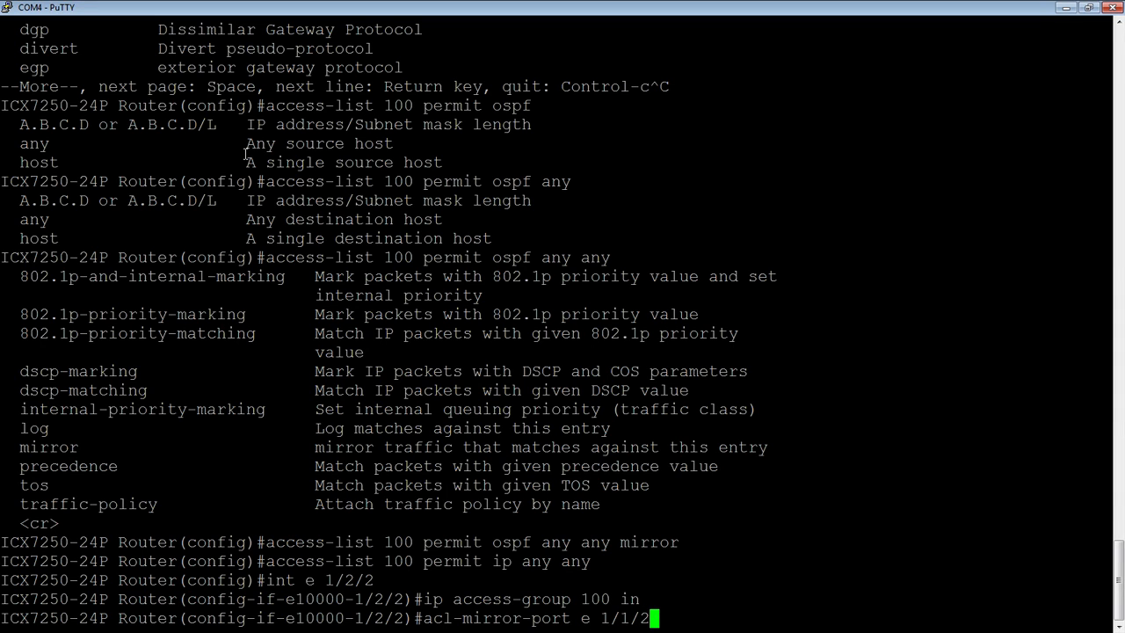
key("Return")
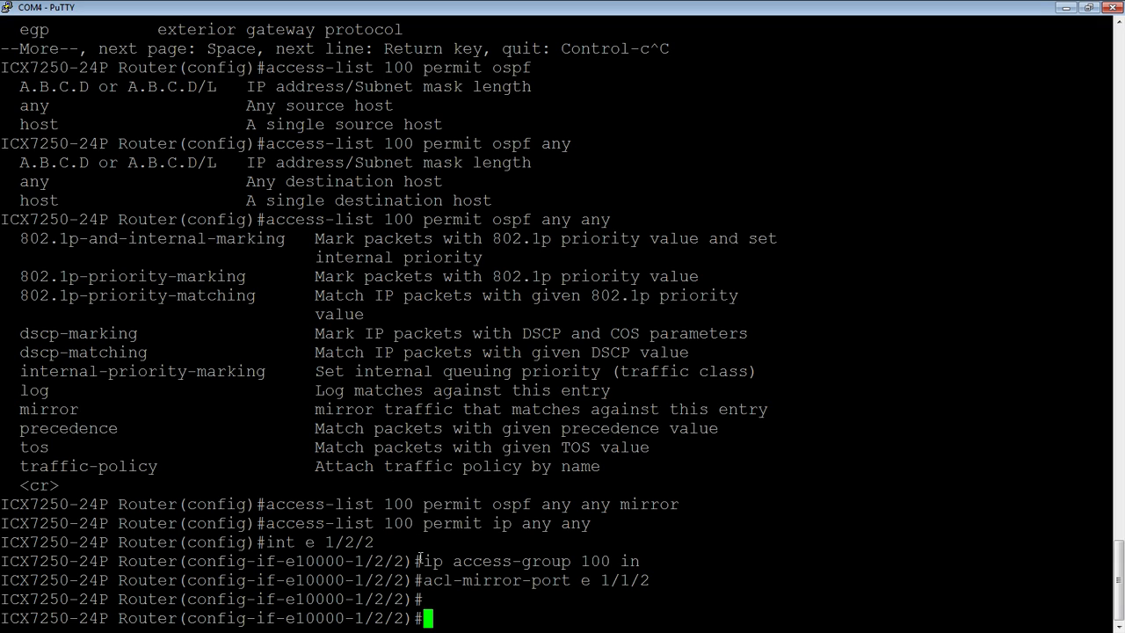
mouse_move(413, 554)
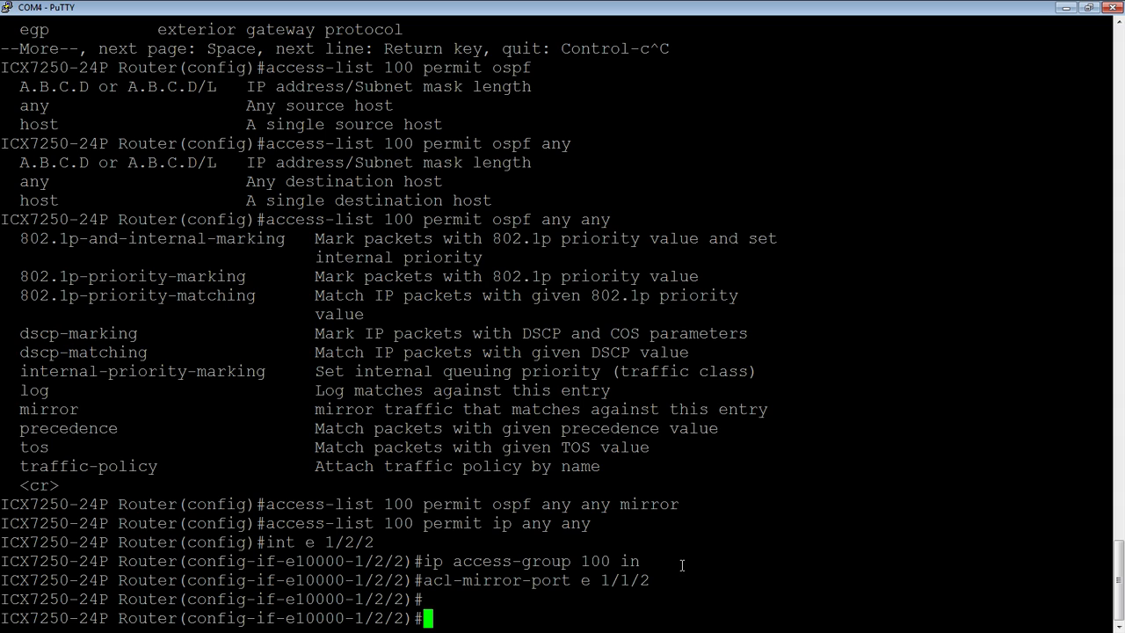
mouse_move(526, 618)
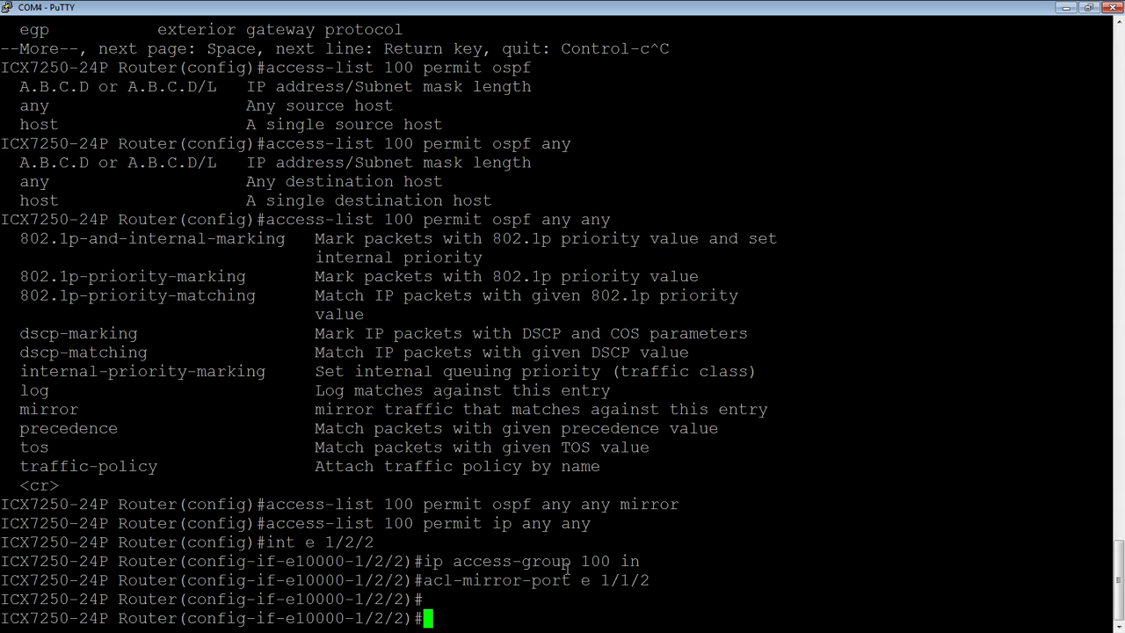
mouse_move(646, 592)
type("sh run")
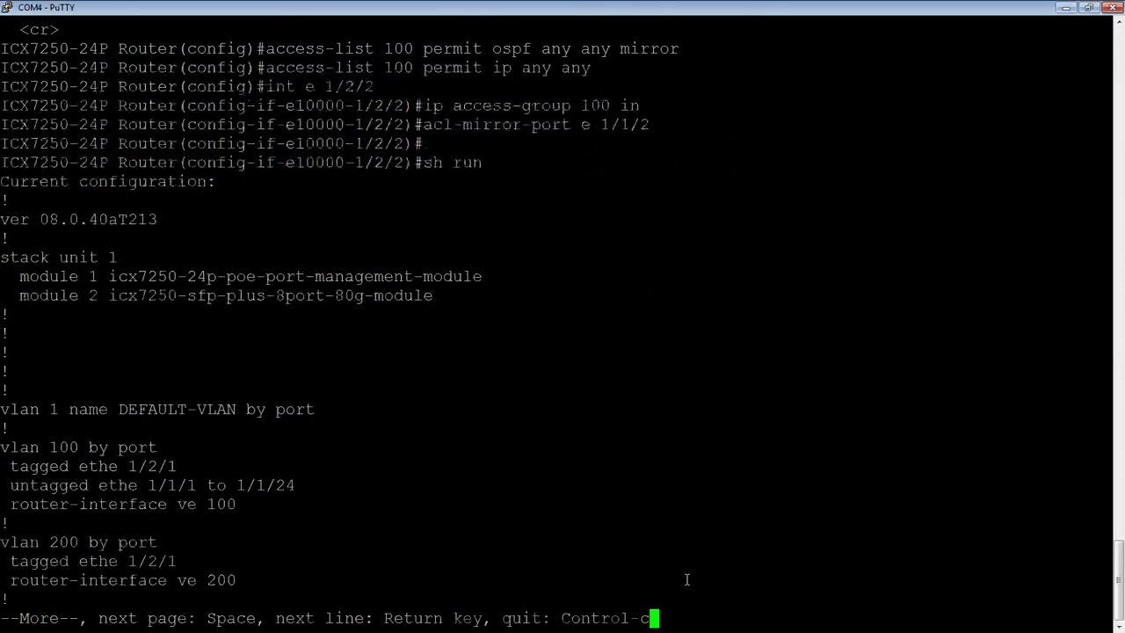
Page through the running configuration to confirm ACL 100 and mirror settings
key("space")
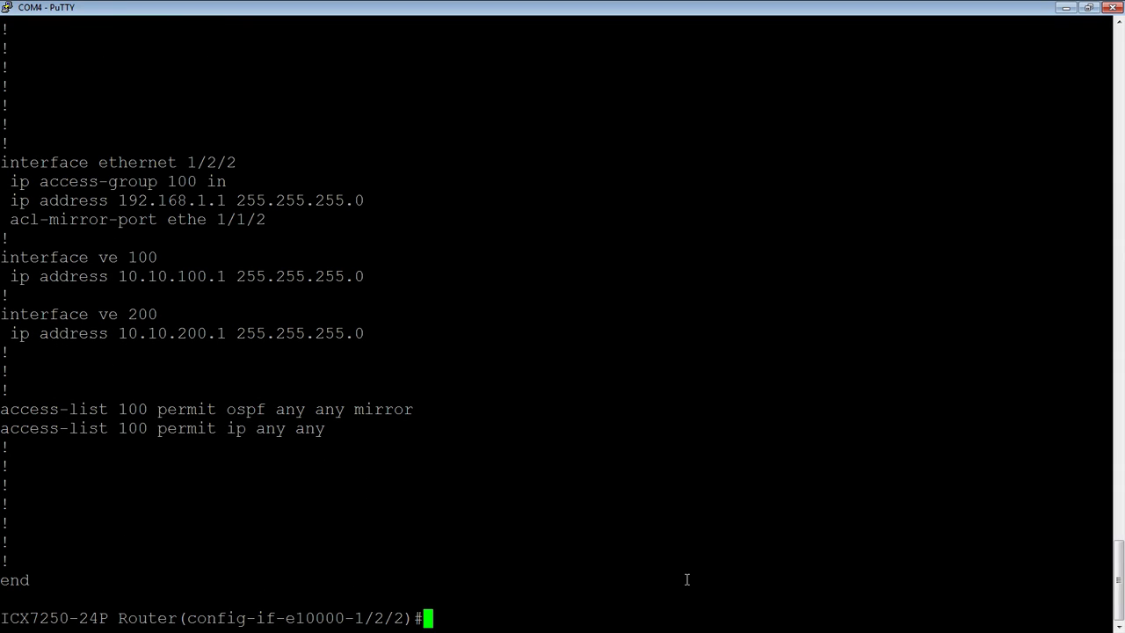
type("int ve")
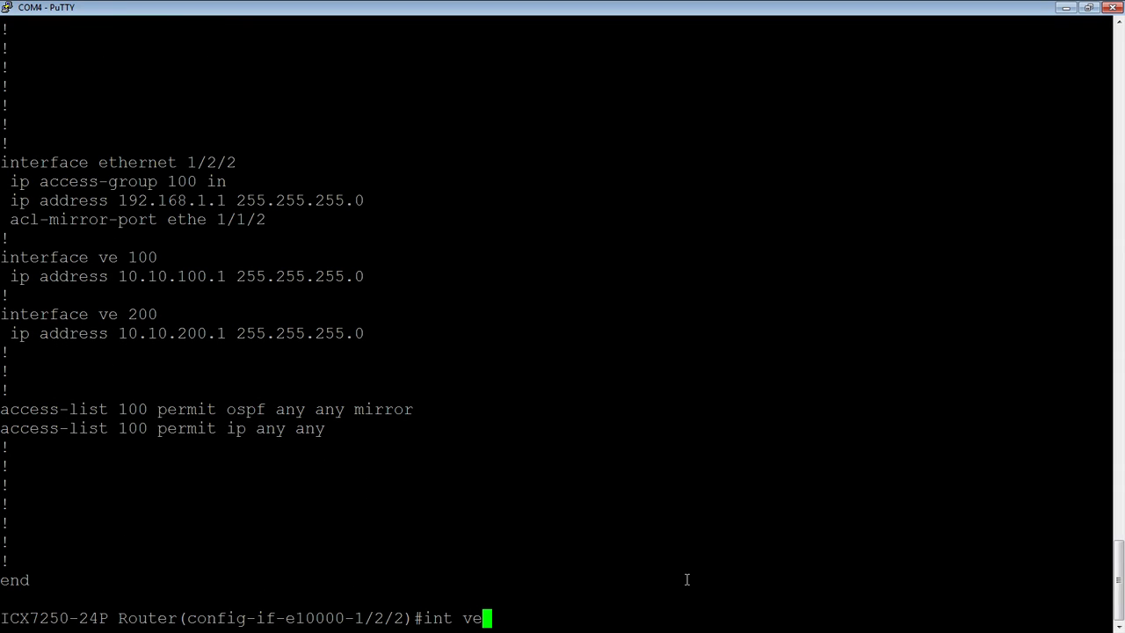
Apply 'ip access-group 100 in' on virtual interface ve 100
type("100")
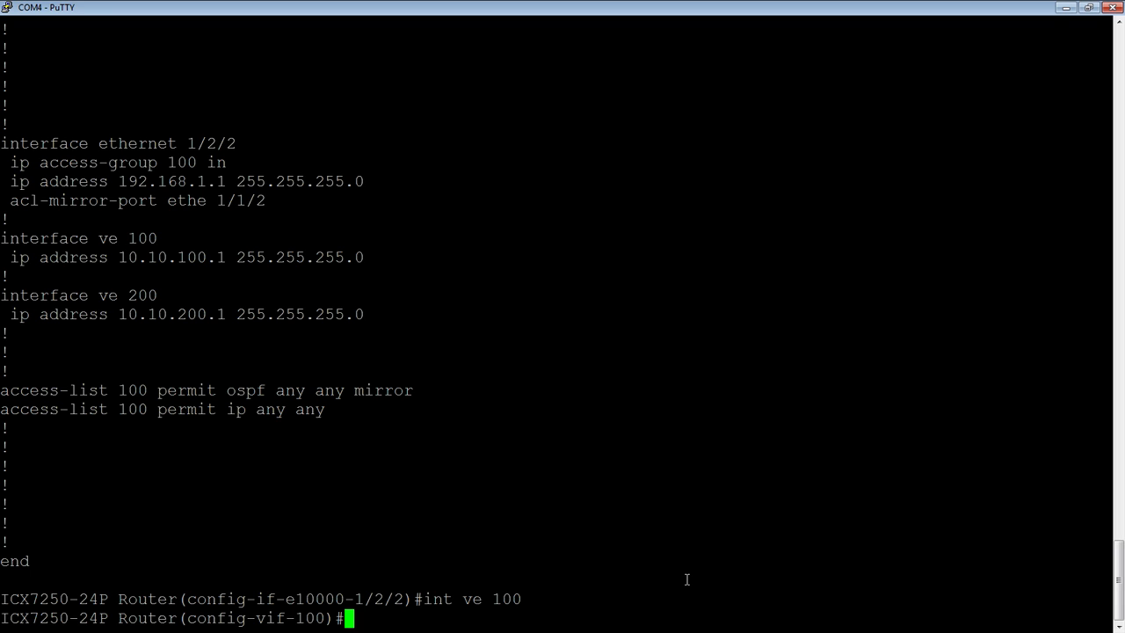
type("i")
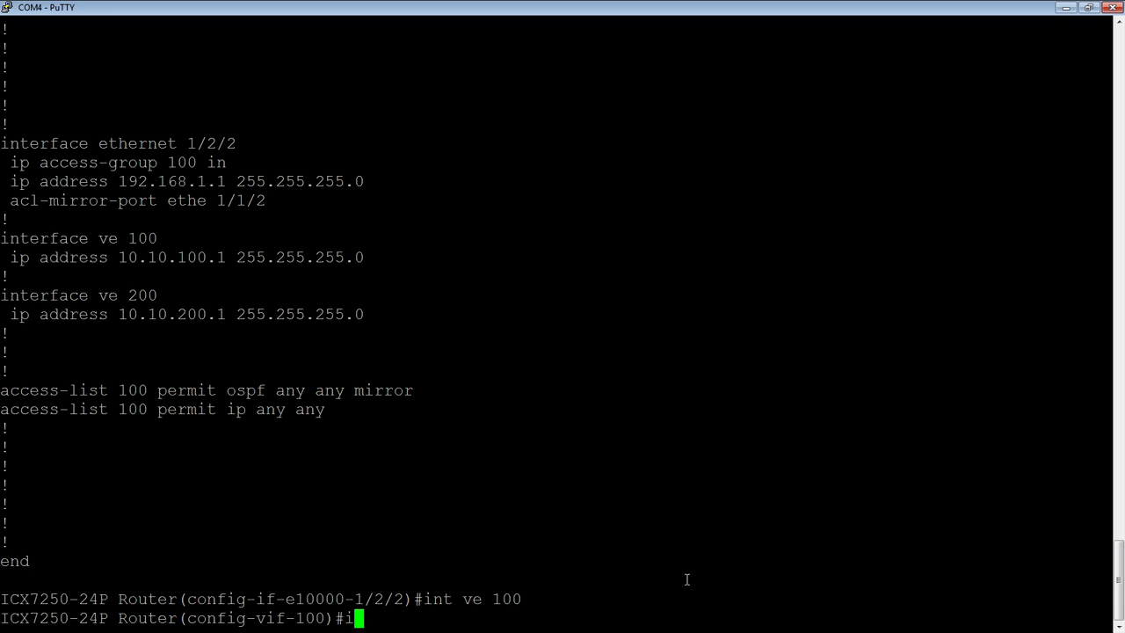
type("p ac")
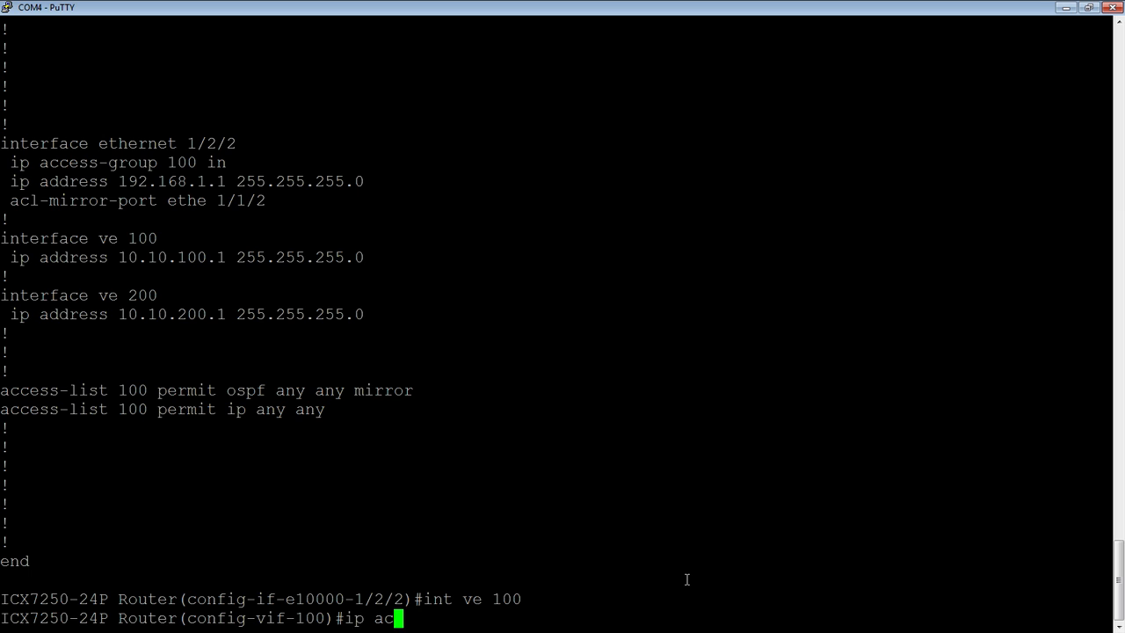
type("cess-group 100 in")
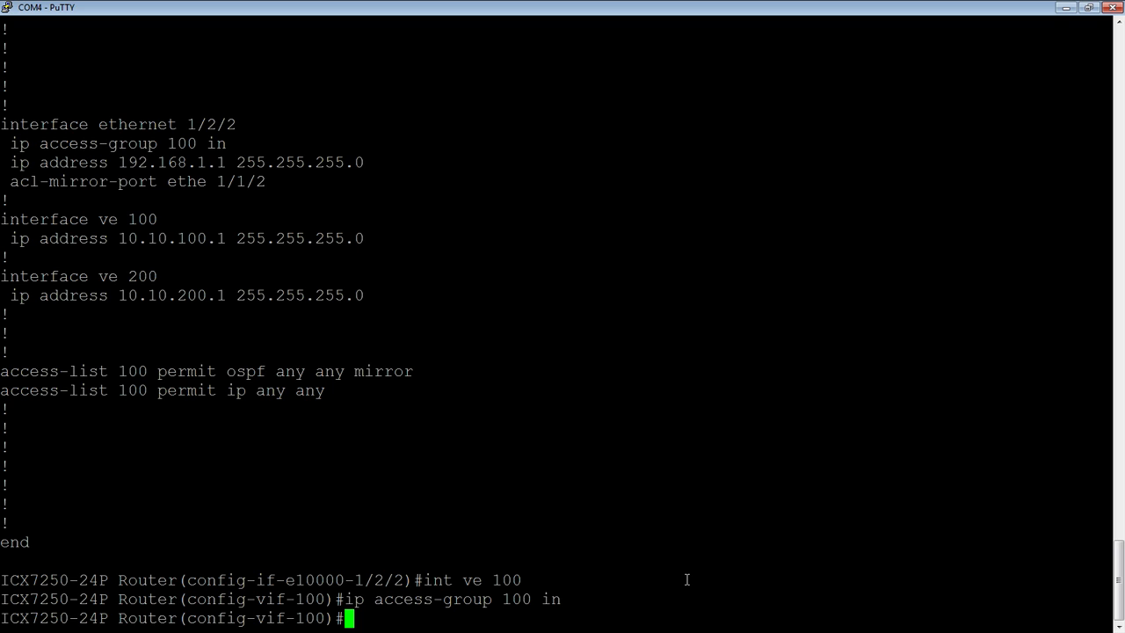
type("int e 1/2/1")
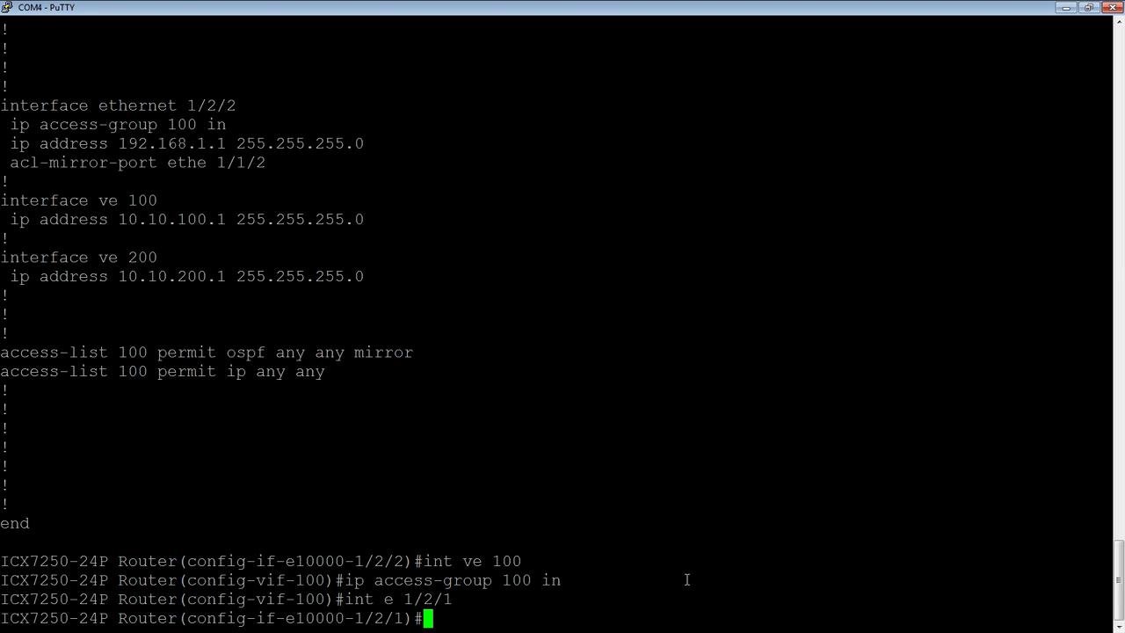
Set 'acl-mirror-port e 1/1/2' on interface ethernet 1/2/1
type("acl-")
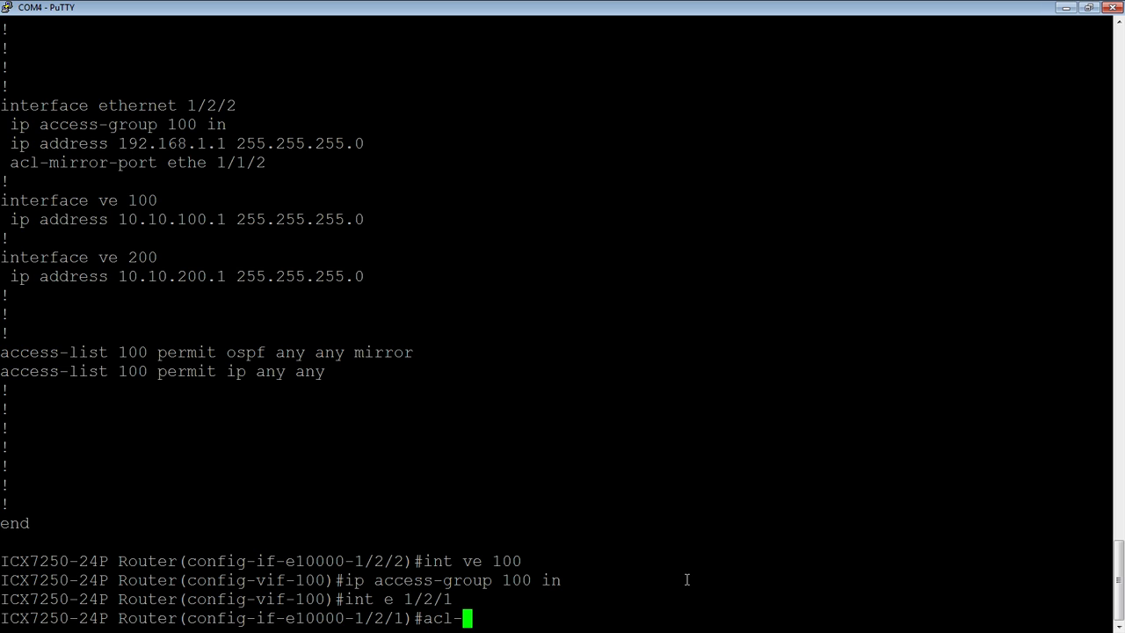
type("mirr")
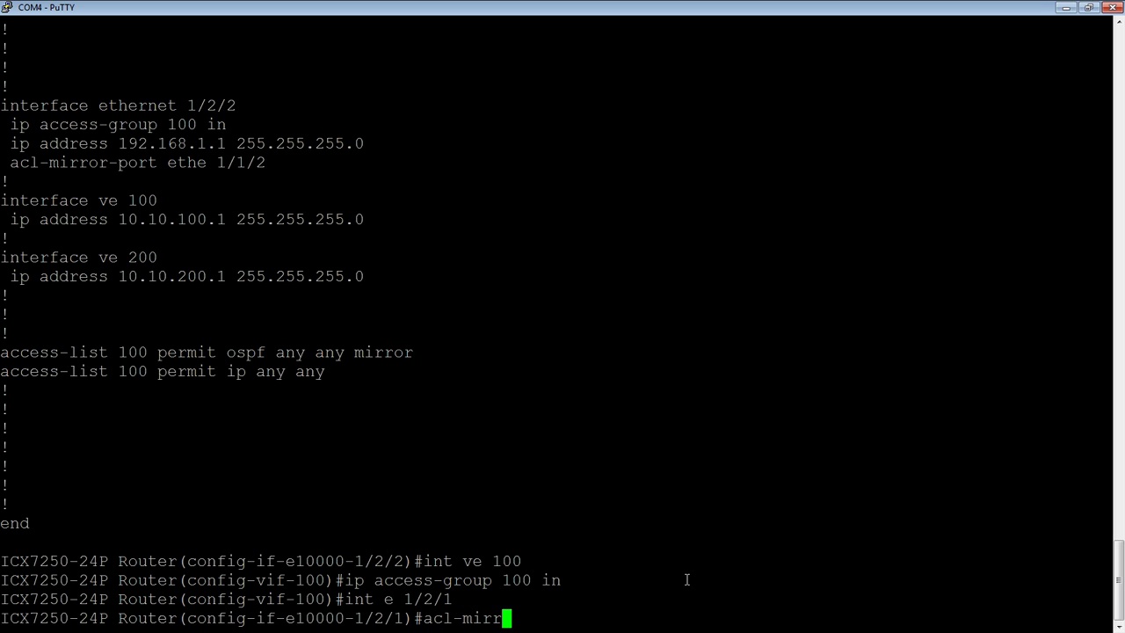
type("or")
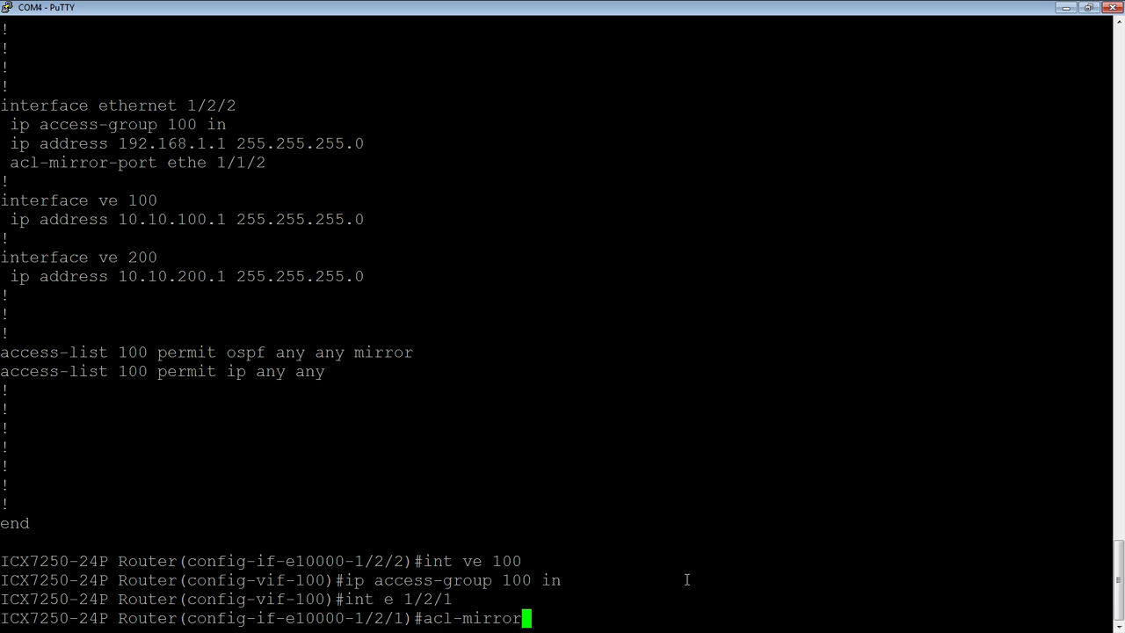
type("-port e")
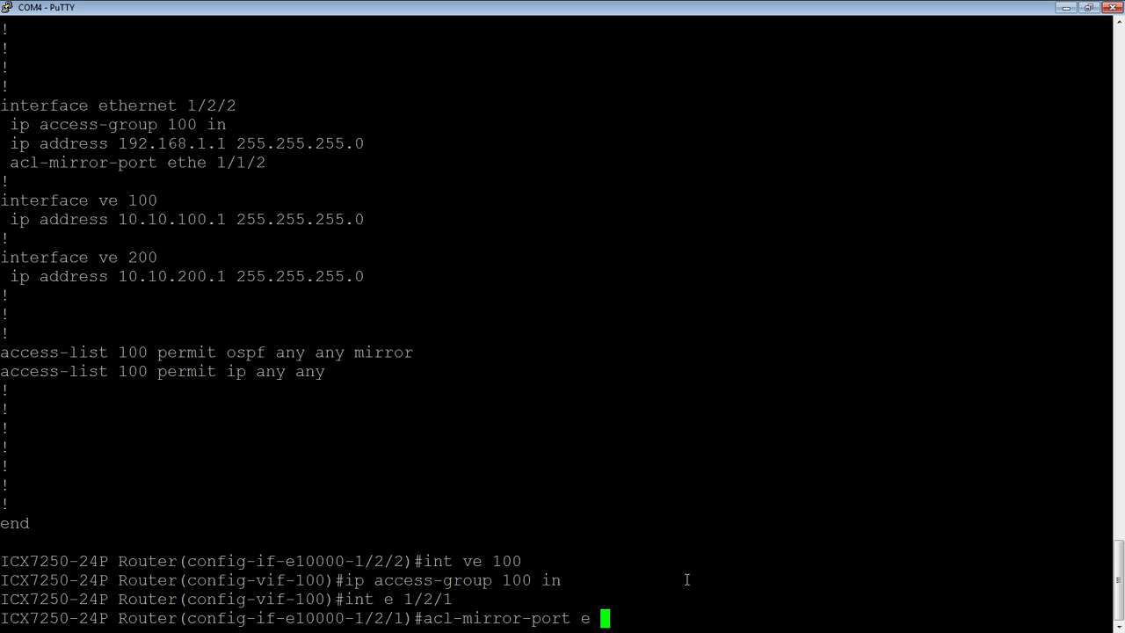
type("1/1/2")
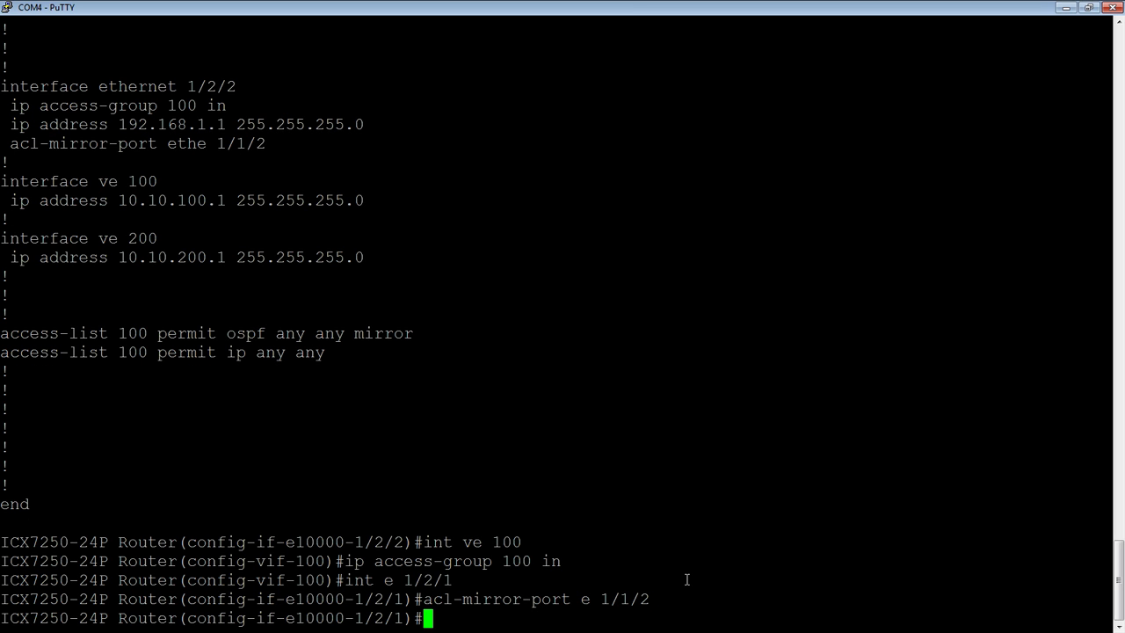